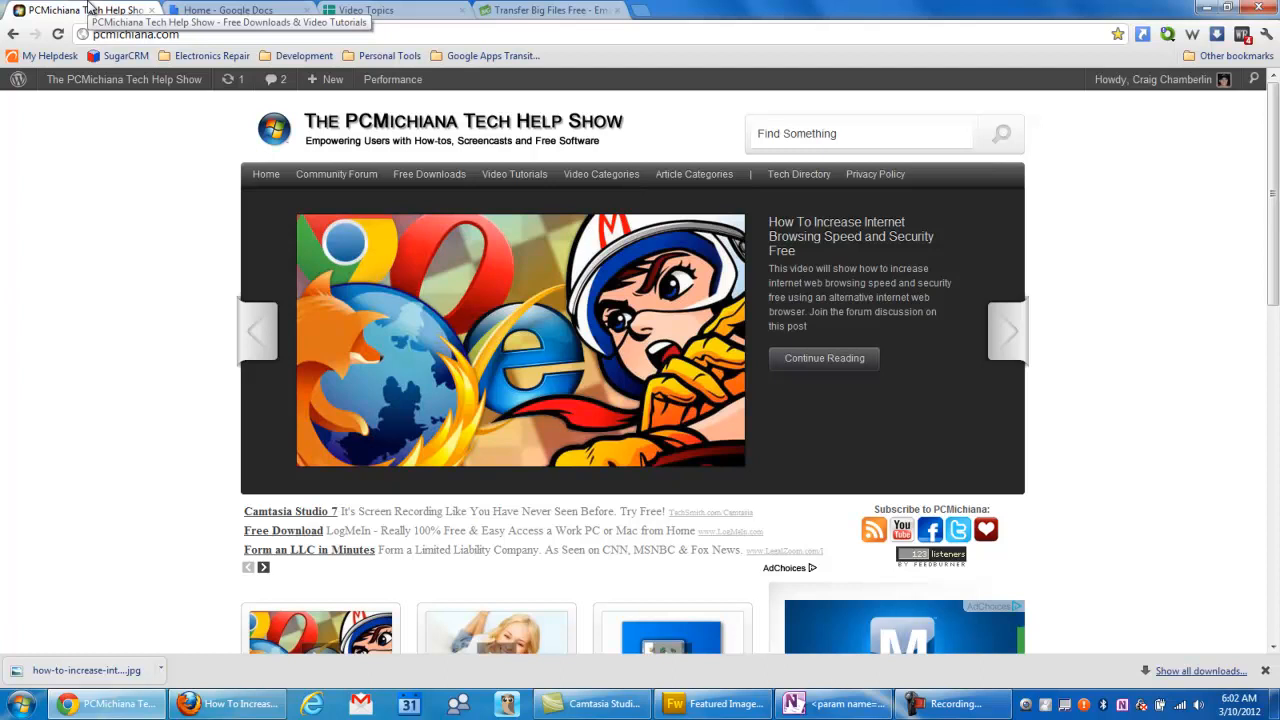
# - Switch Chrome from the PCMichiana Tech Help Show site to the Transfer Big Files Free page
pyautogui.click(1008, 332)
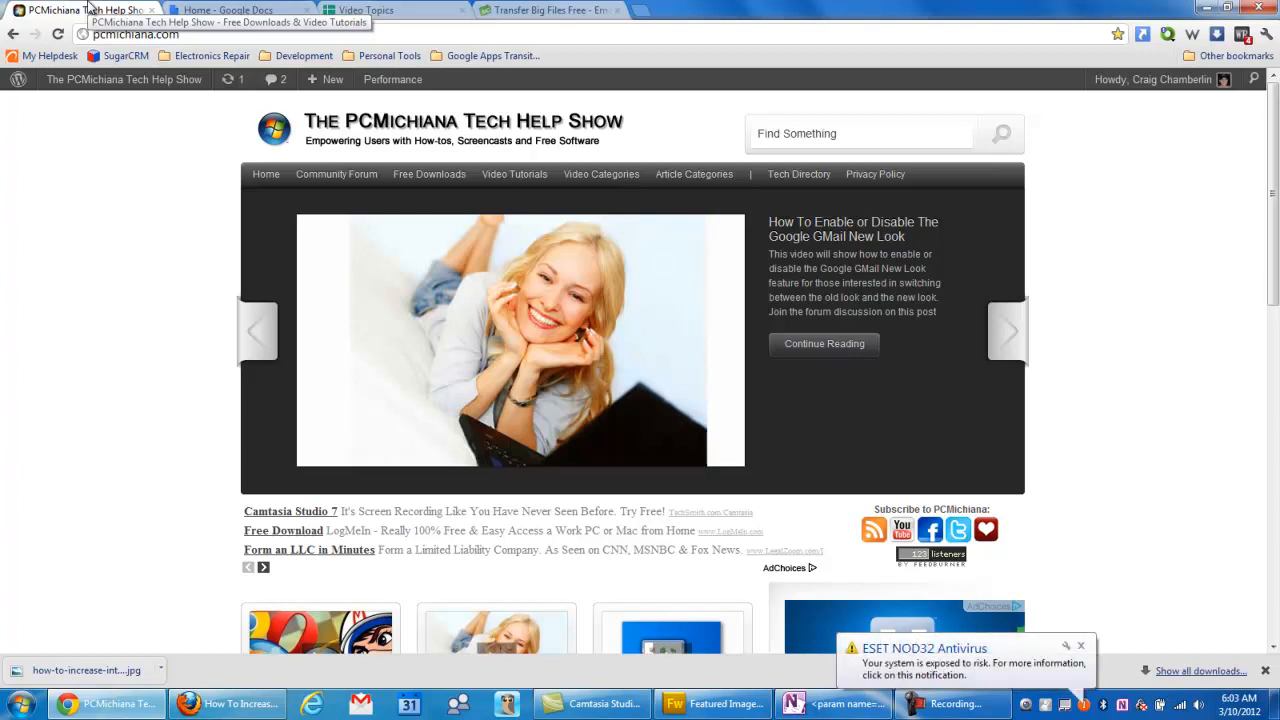
pyautogui.click(1008, 332)
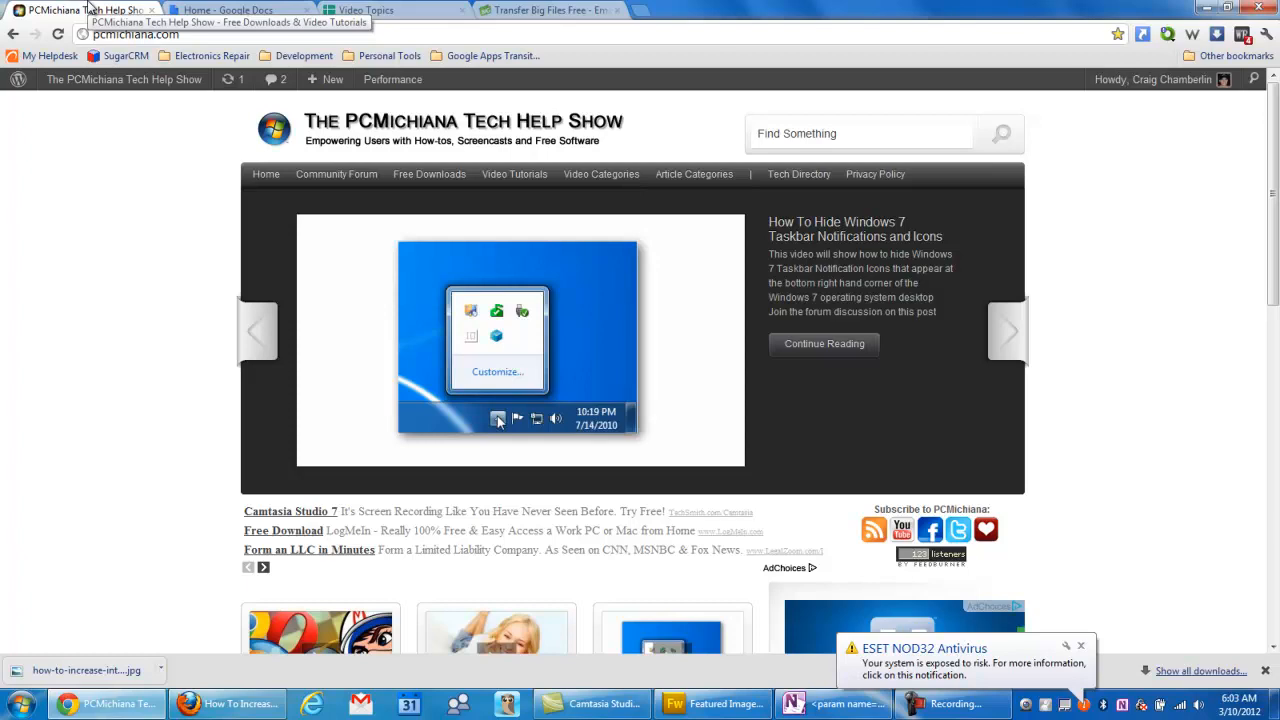
pyautogui.click(1008, 330)
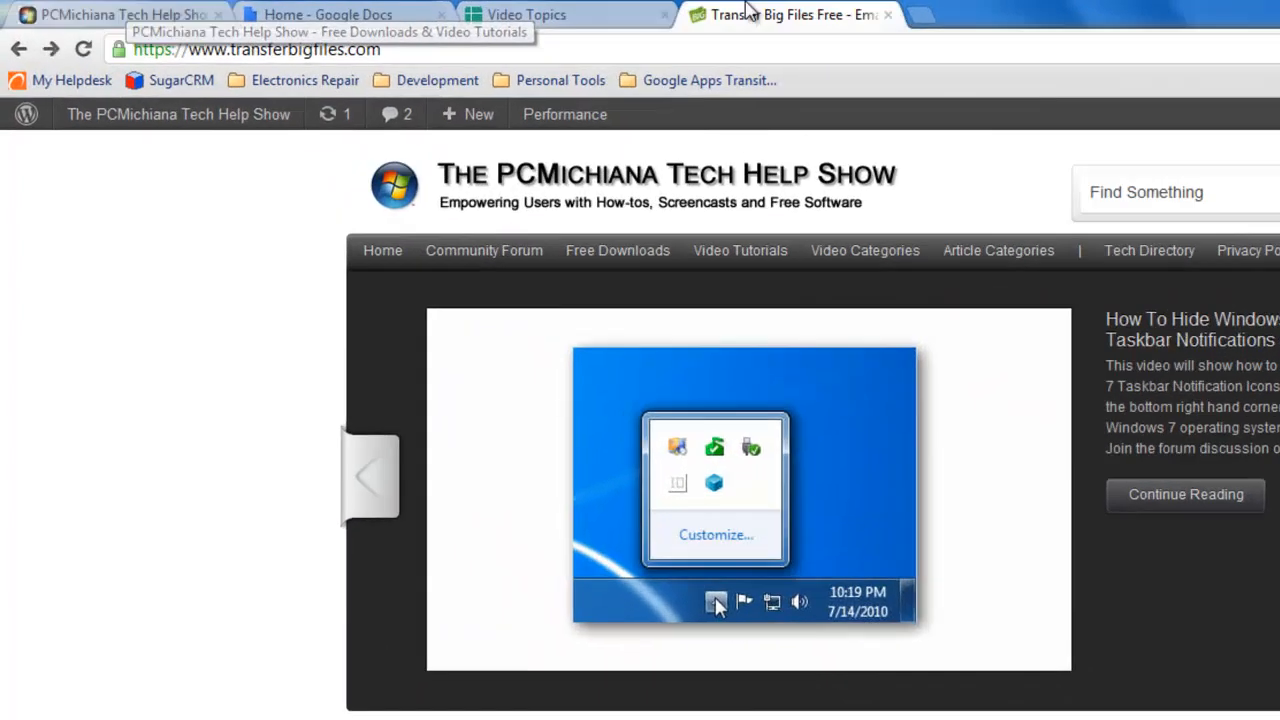
# - Add how-to-increase-internet-browsing-speed-and-security-free.jpg (39.1 KB) via Select Files
pyautogui.click(790, 14)
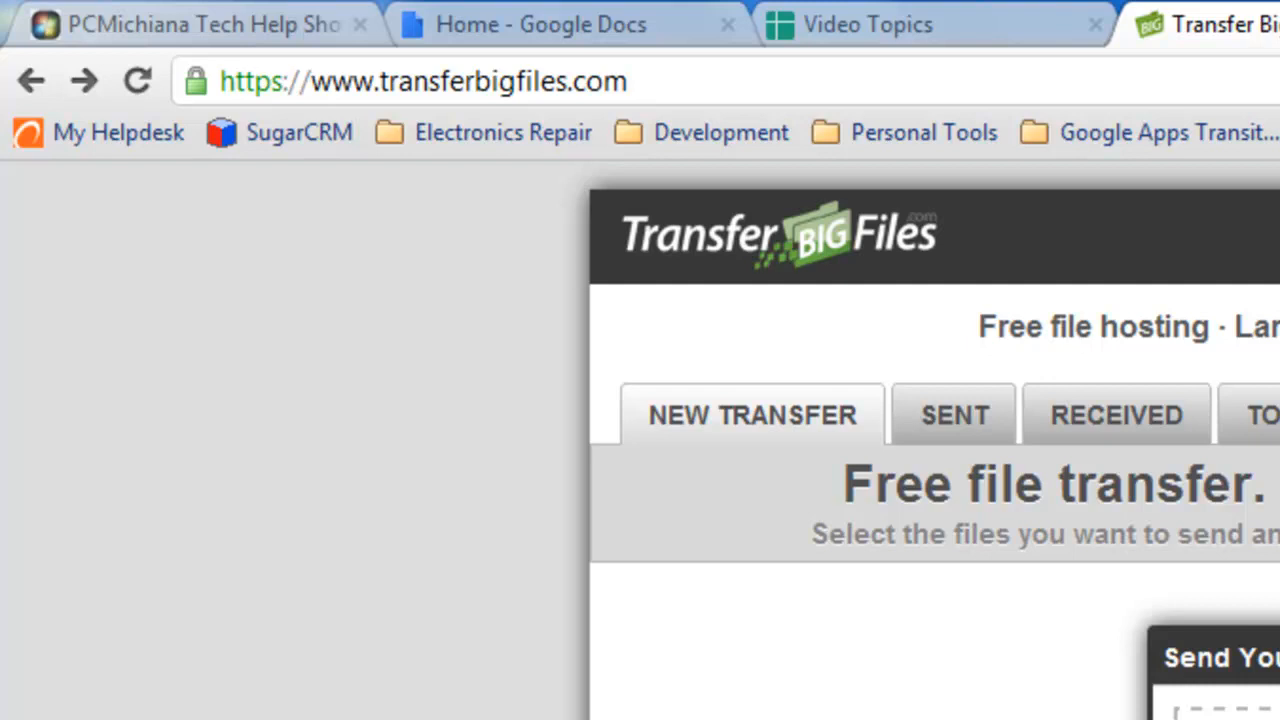
pyautogui.scroll(-3)
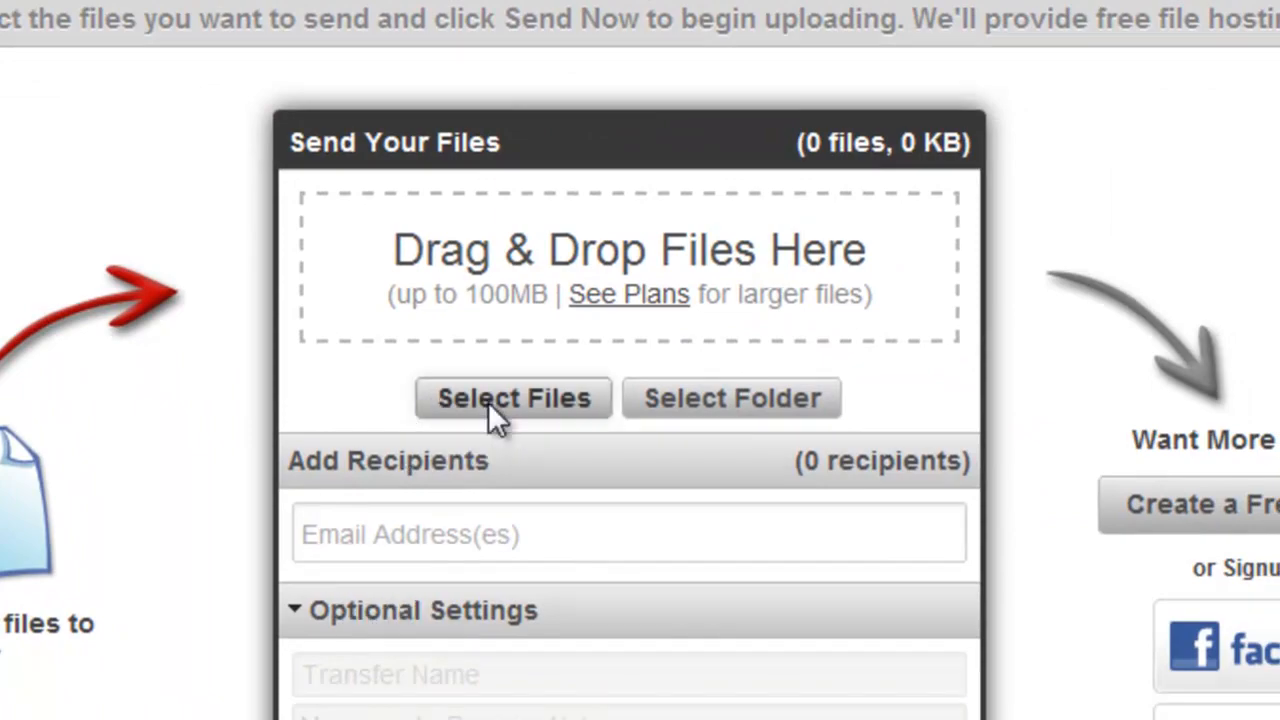
pyautogui.click(512, 398)
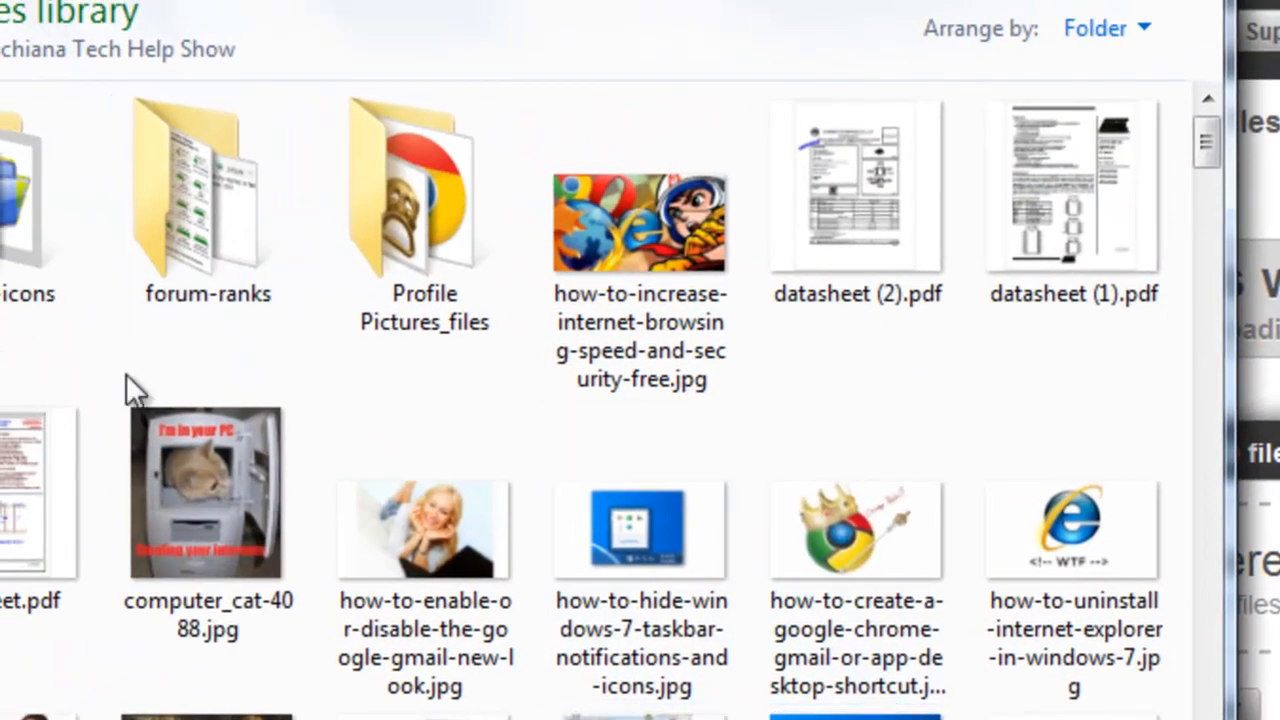
pyautogui.click(640, 222)
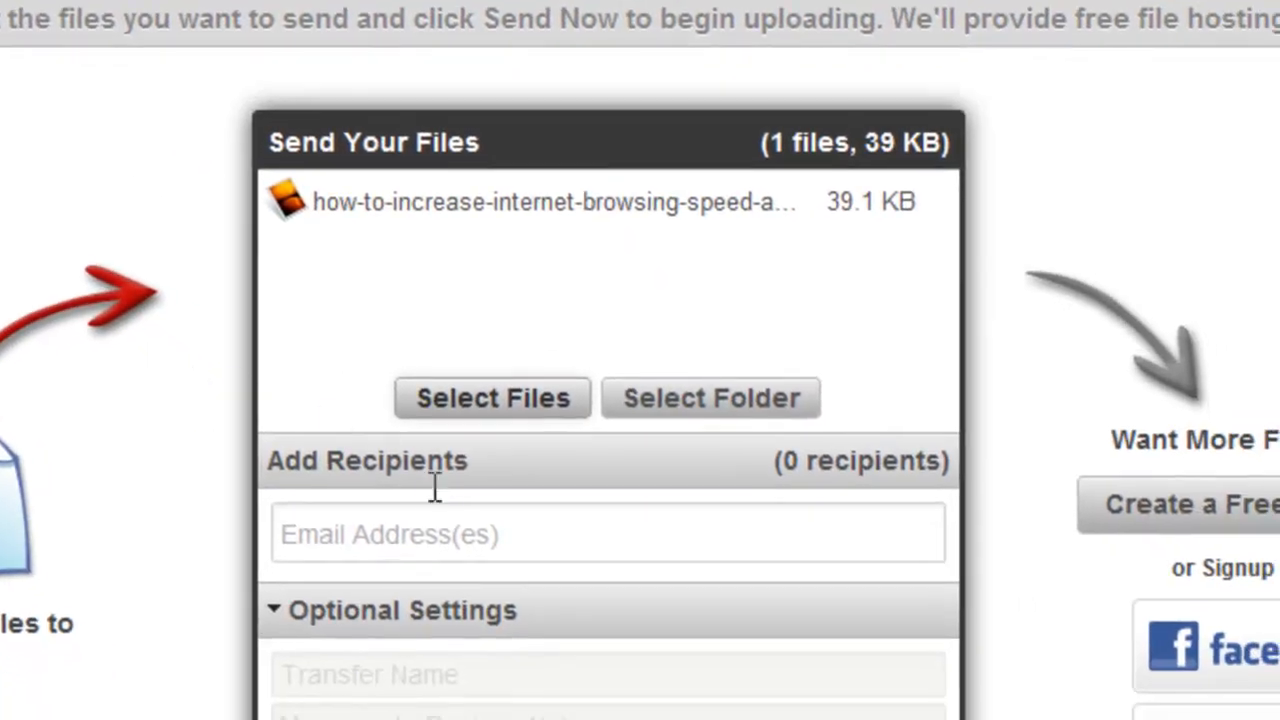
pyautogui.scroll(-3)
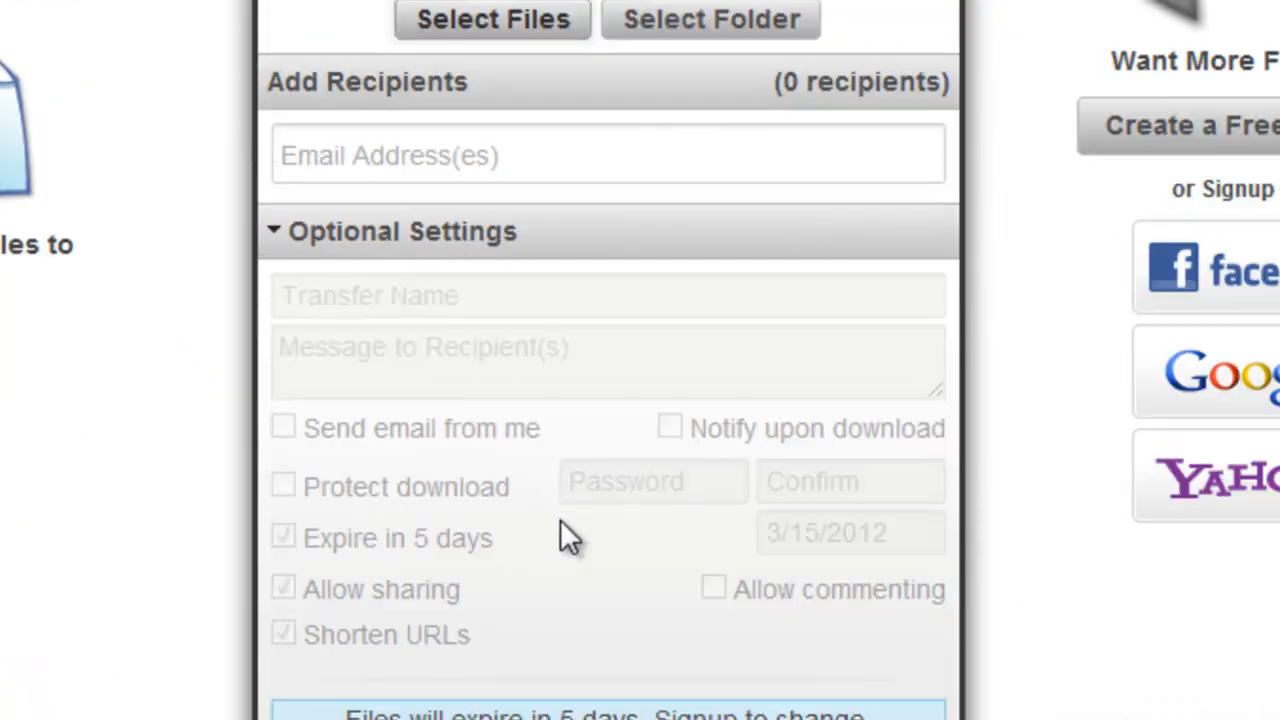
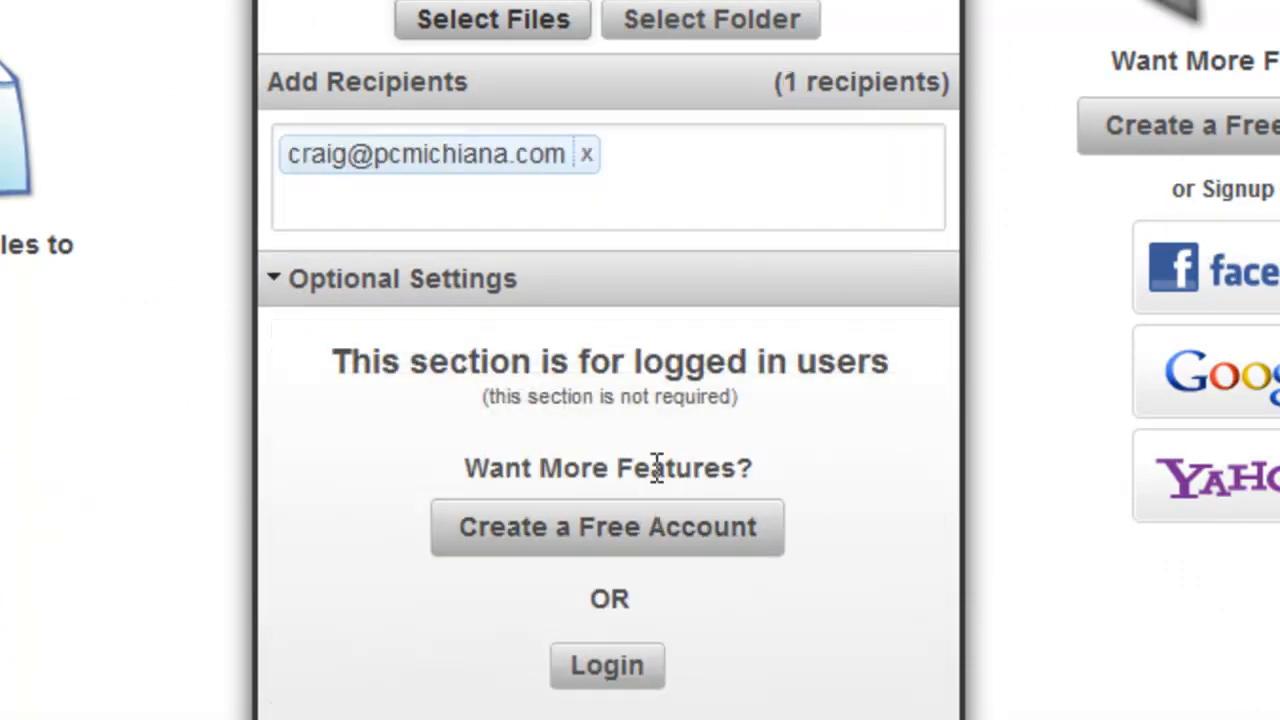
pyautogui.click(400, 278)
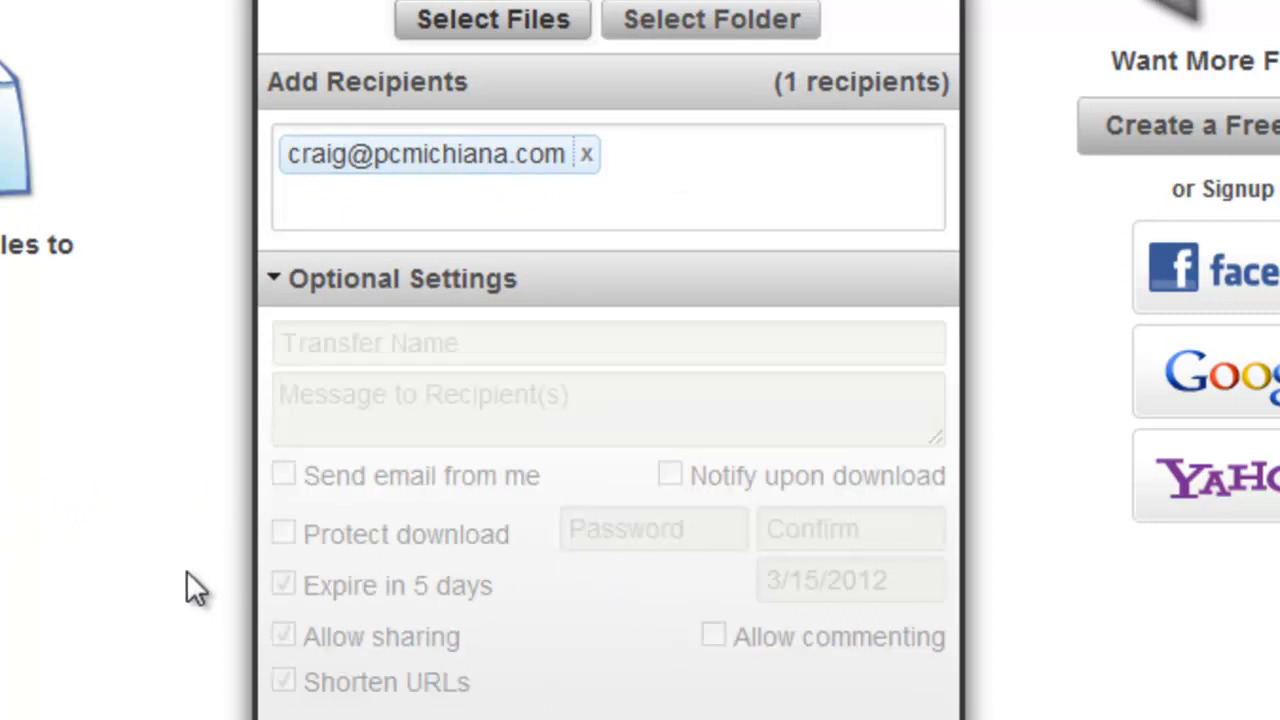
pyautogui.click(400, 278)
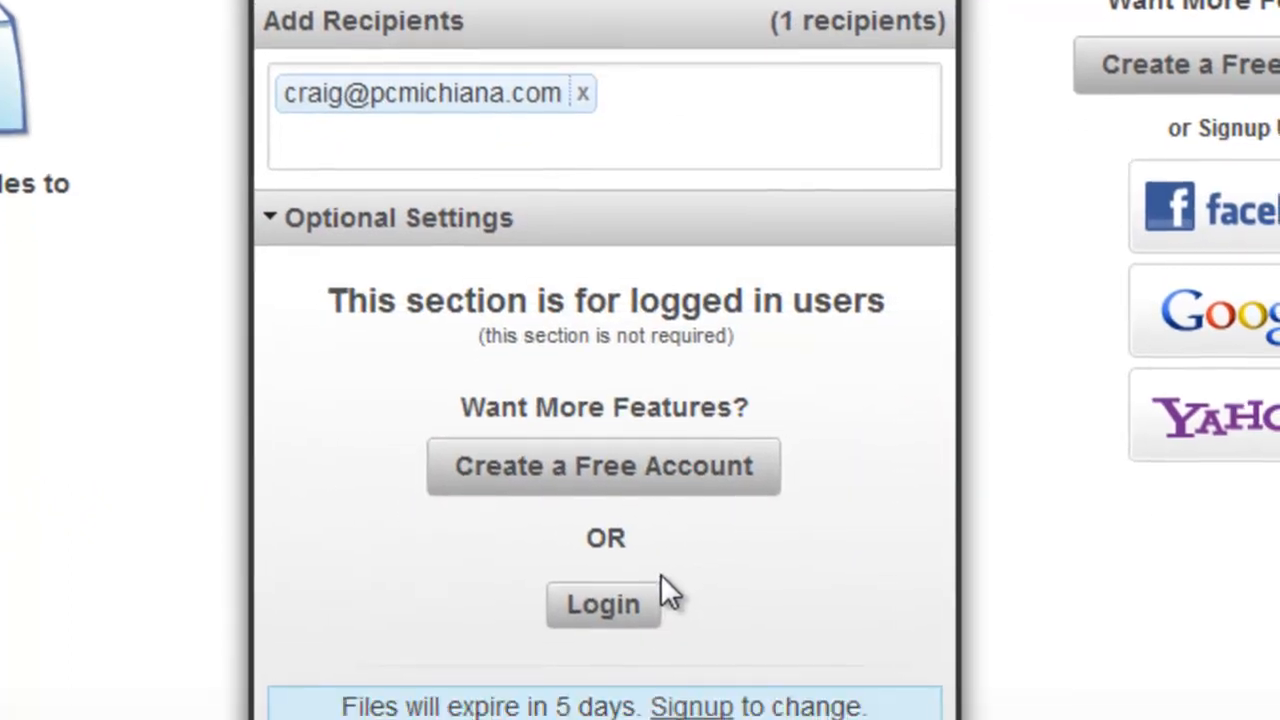
pyautogui.scroll(-3)
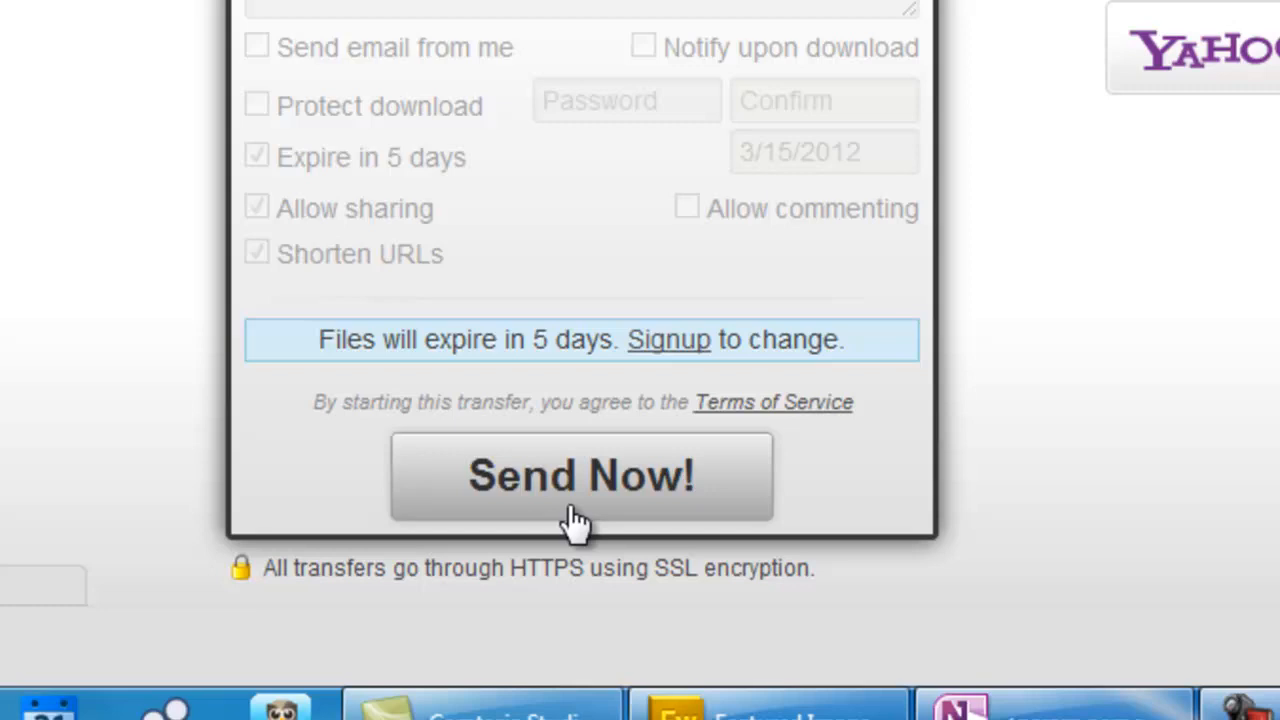